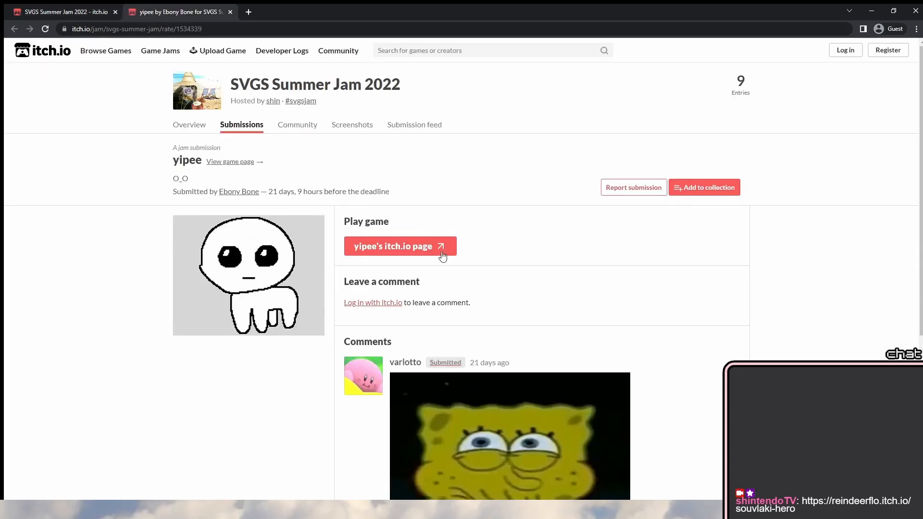
Open yipee's itch.io page and run the game to its title screen
scroll("down", 3)
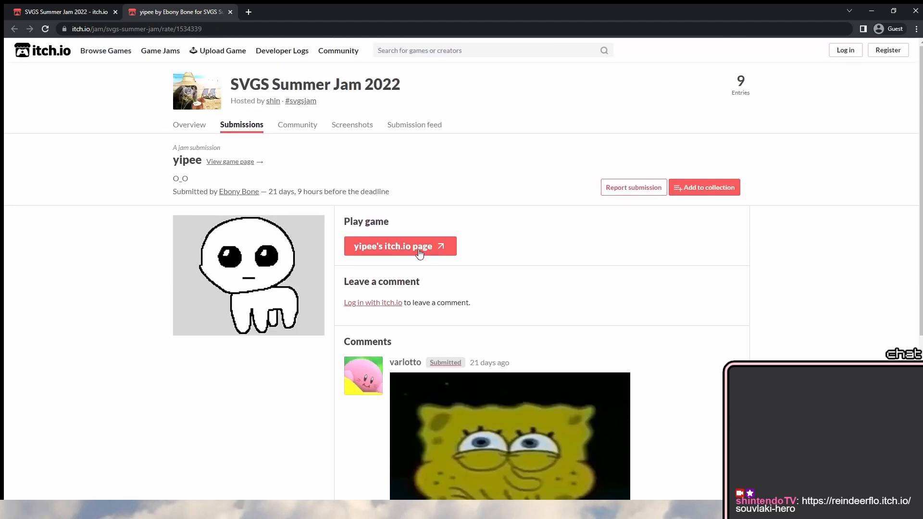
left_click(393, 246)
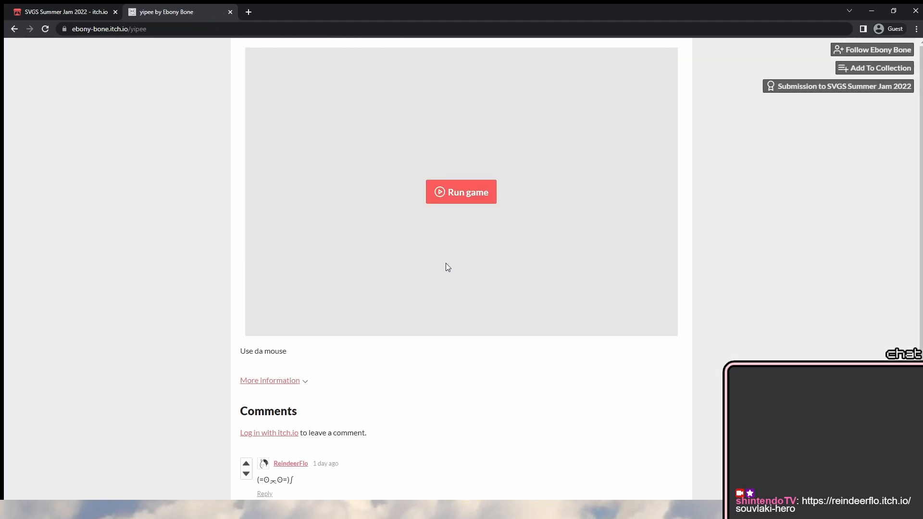
mouse_move(474, 204)
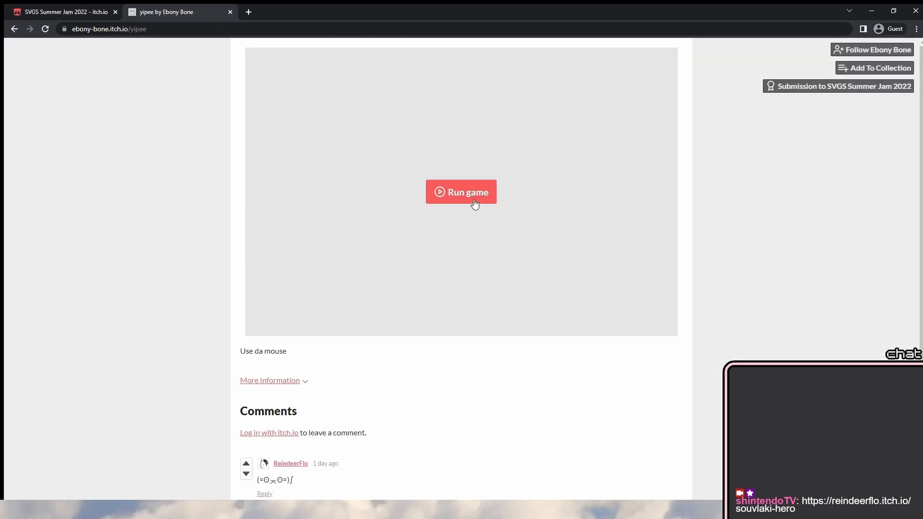
left_click(461, 192)
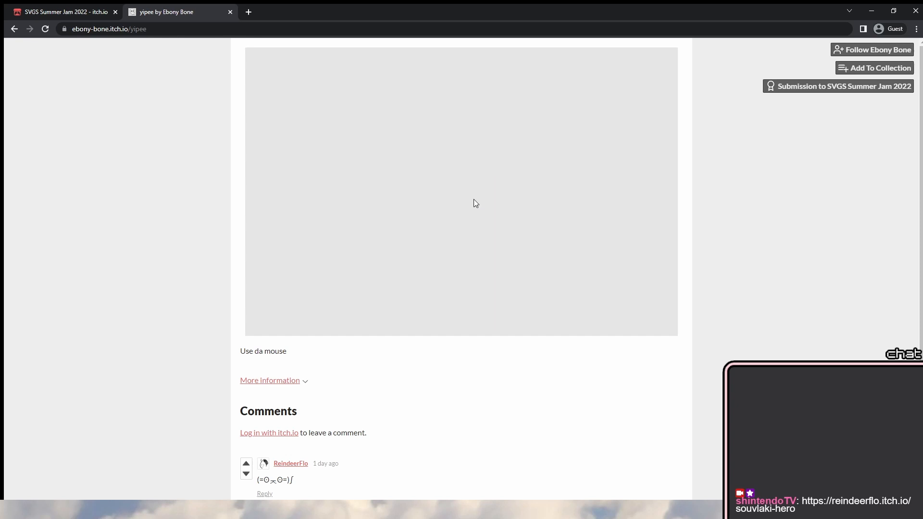
left_click(270, 380)
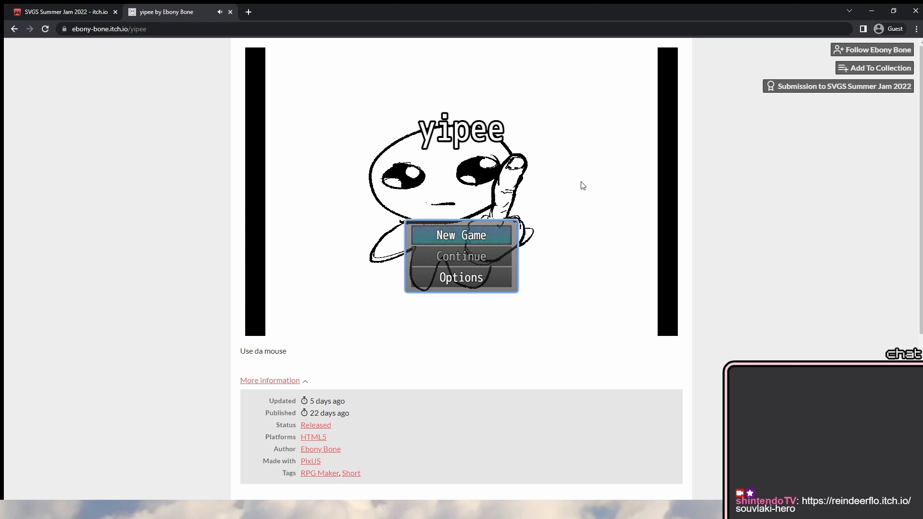
Start a new game from the yipee title menu
left_click(461, 234)
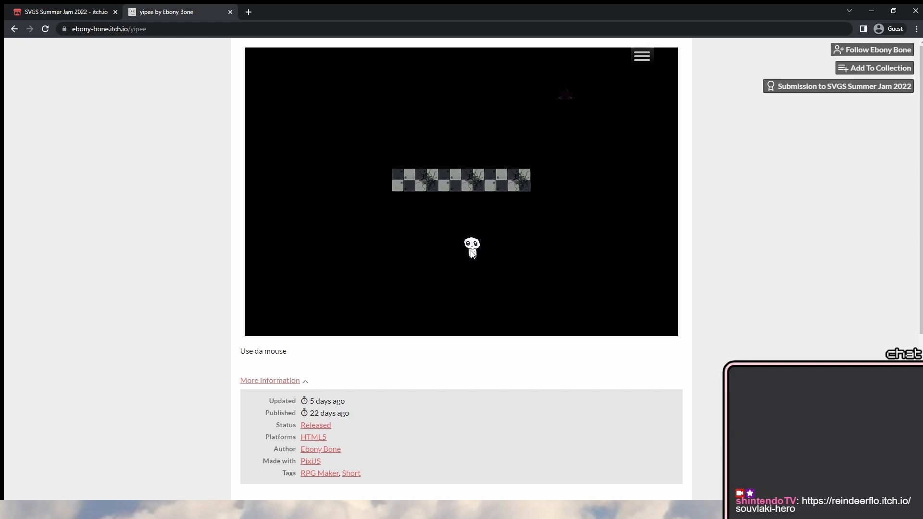
Walk the character along the checkered tiles, then open the save-file menu
left_click(642, 56)
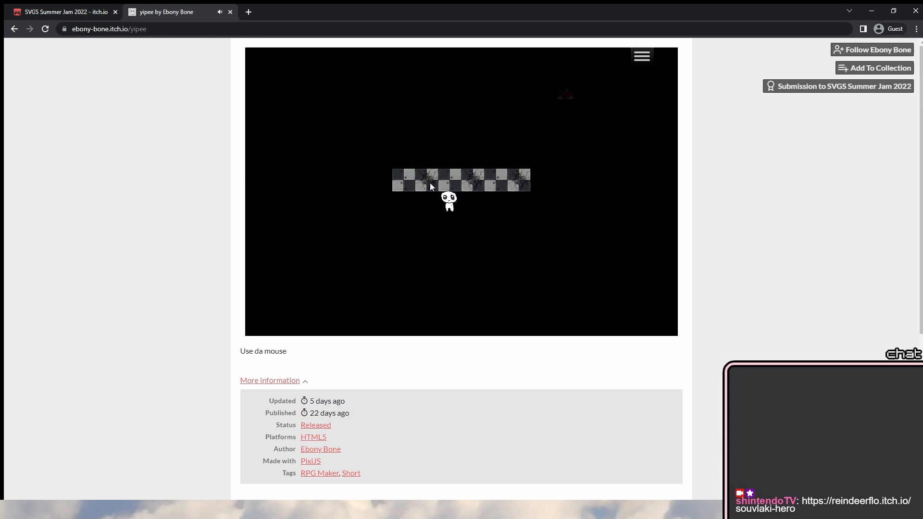
mouse_move(478, 183)
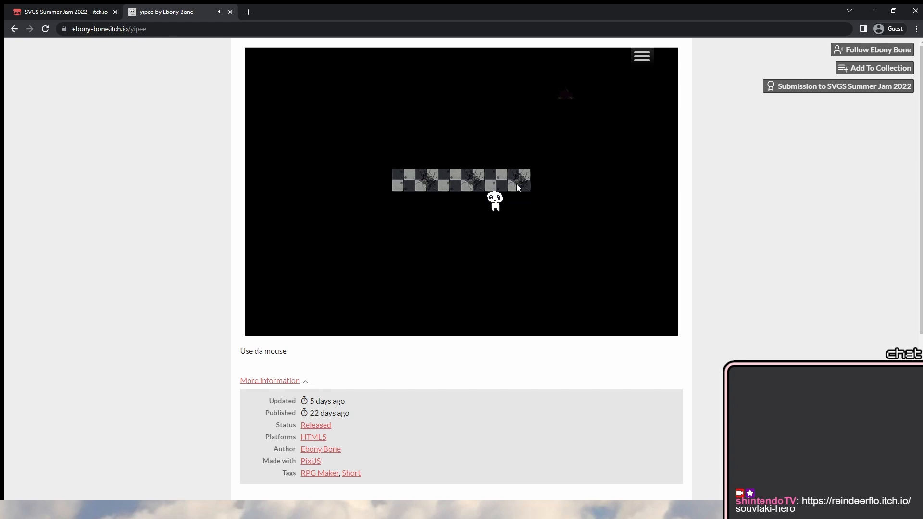
mouse_move(569, 108)
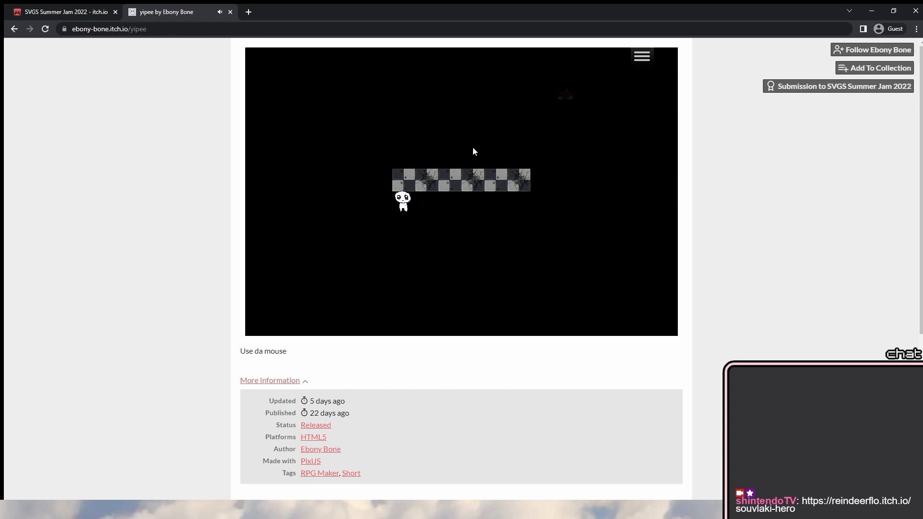
mouse_move(496, 175)
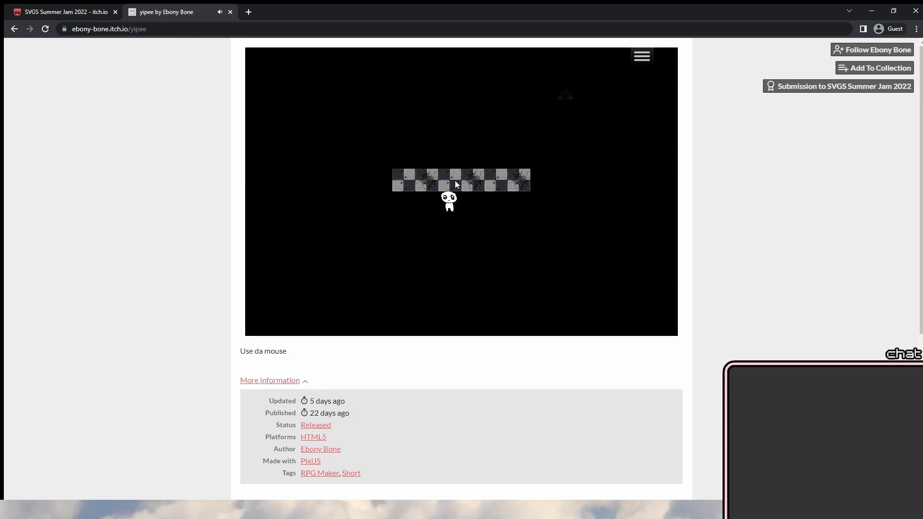
left_click(641, 55)
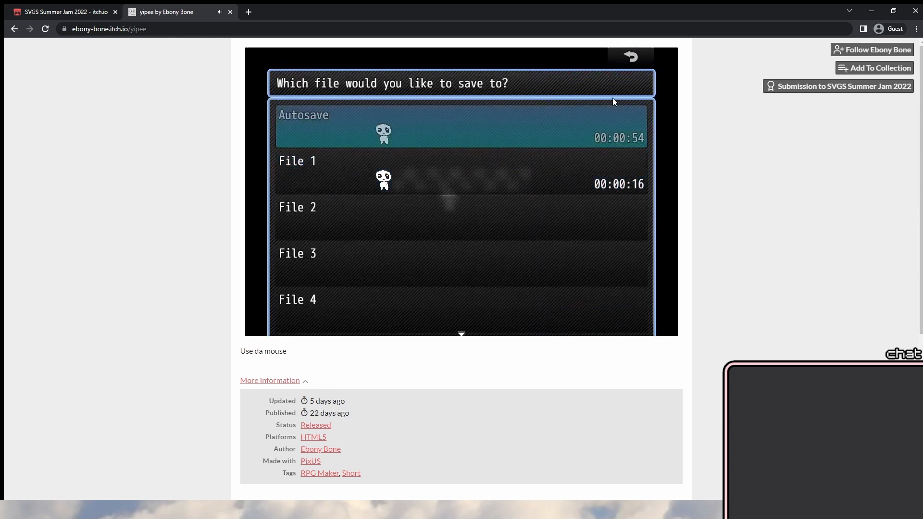